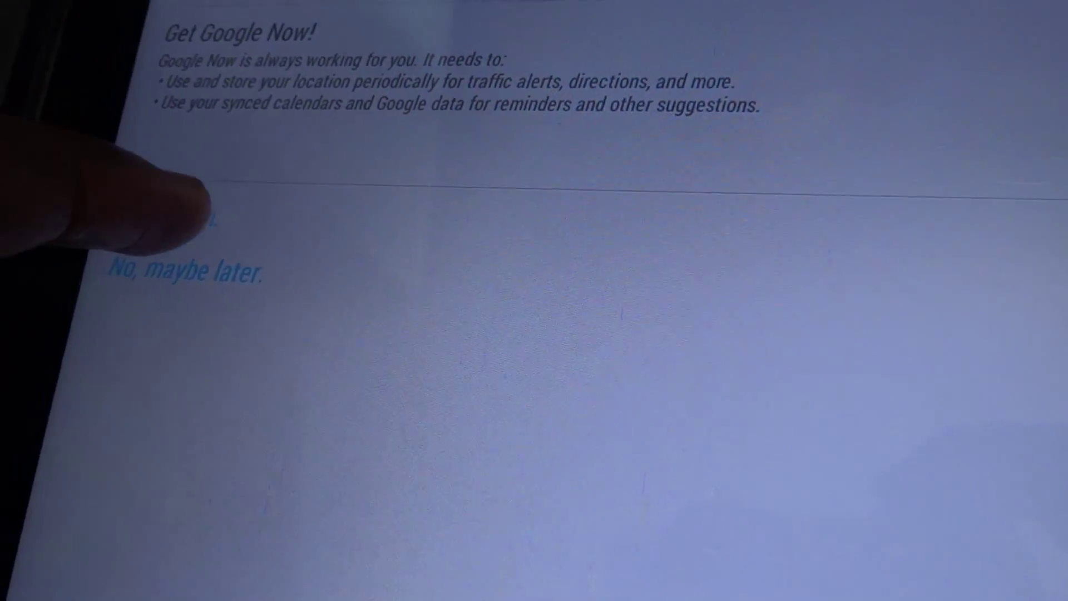
# Accept the Get Google Now! prompt with "Yes, I'm in" to enable Google Now.
pyautogui.click(183, 271)
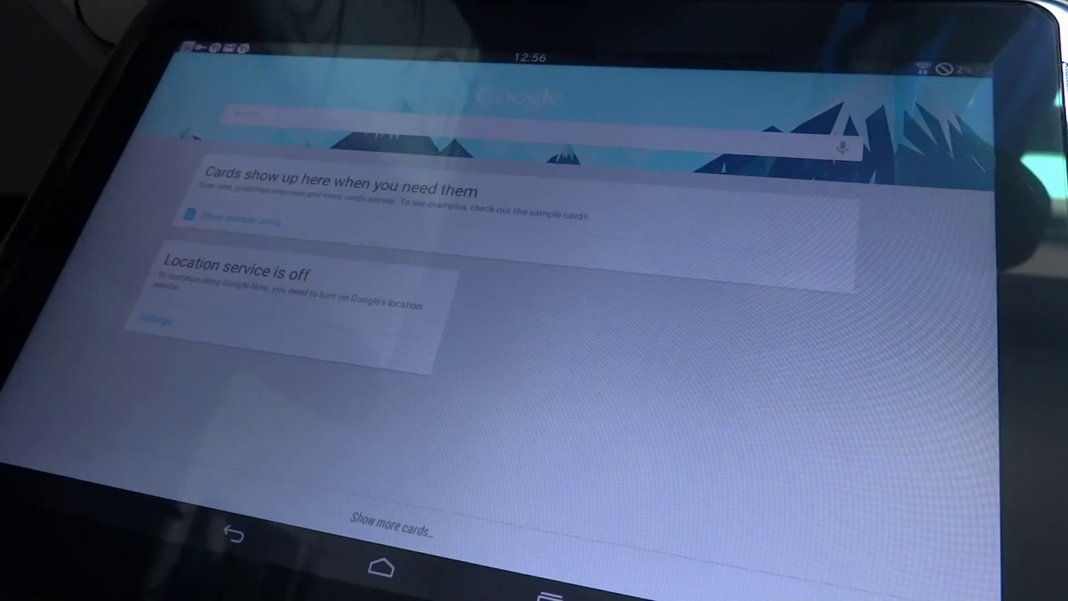